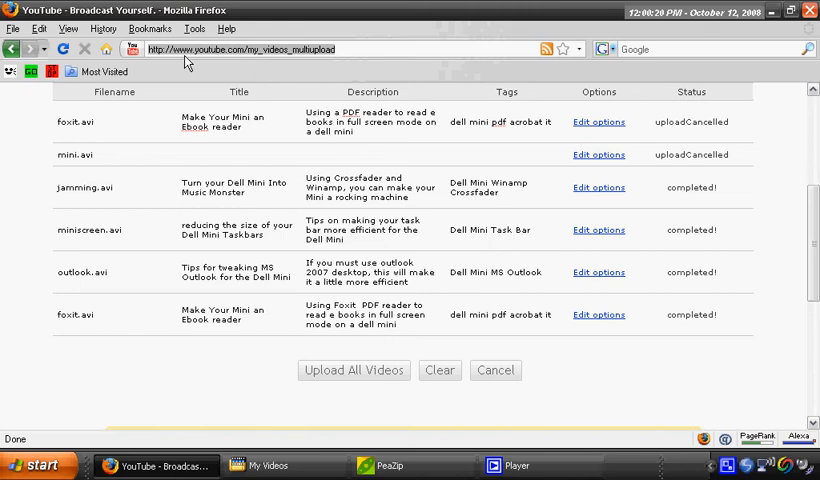
# Step: Browse the Tools menu for the browser's extension options
pyautogui.click(194, 28)
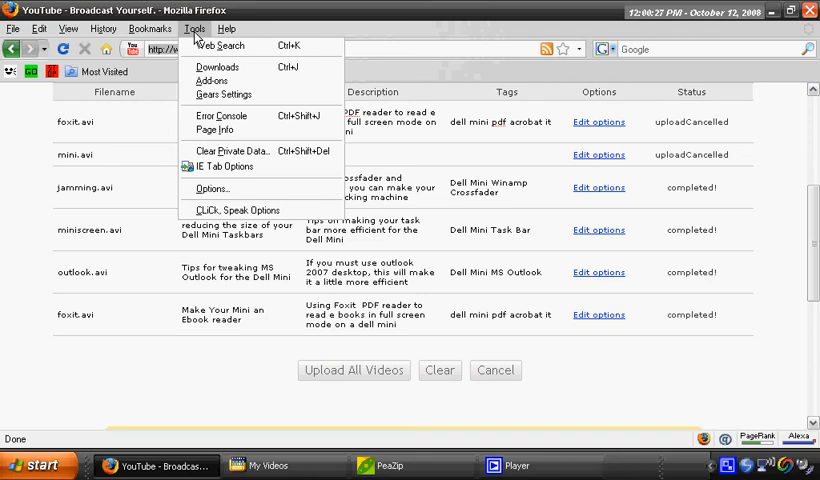
pyautogui.moveTo(212, 44)
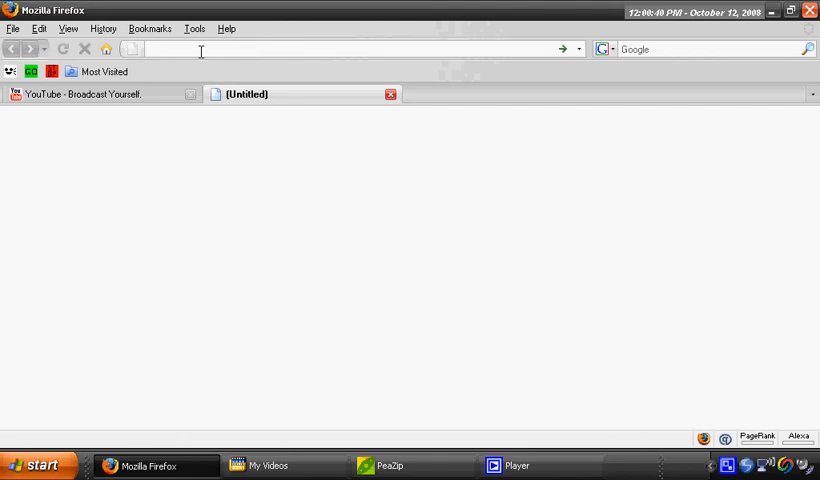
# Step: Enter 'web' in the address bar and go to the Outlook Web Access sign-in suggestion
pyautogui.write('webmail.webse')
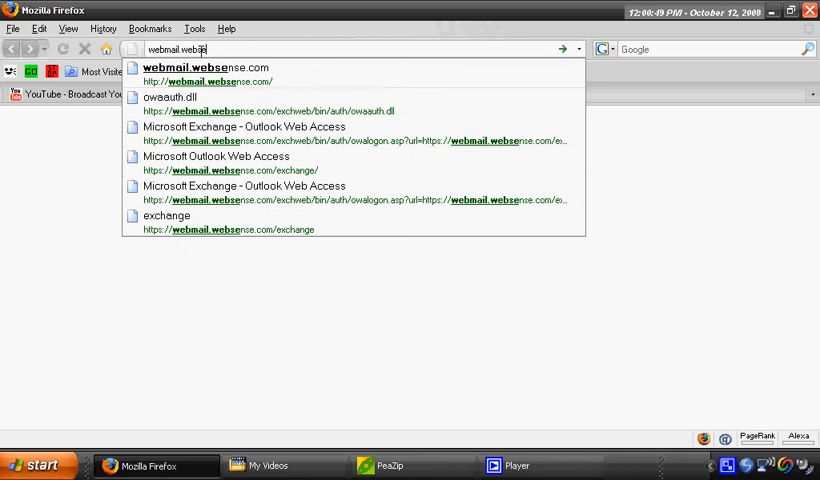
pyautogui.click(208, 68)
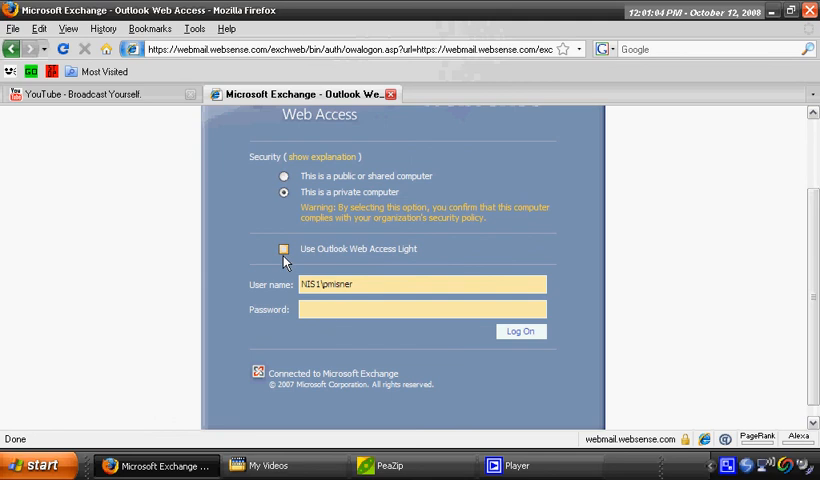
pyautogui.moveTo(380, 260)
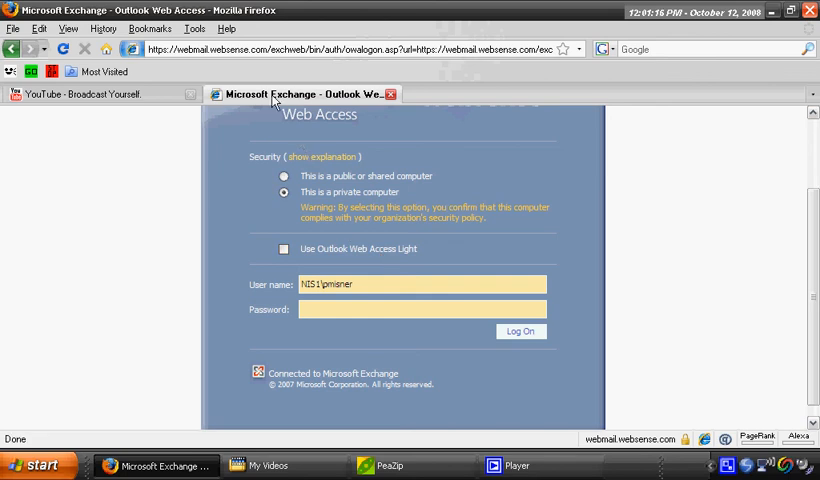
# Step: Switch the Outlook Web Access tab's rendering engine via the IE Tab context menu
pyautogui.rightClick(290, 94)
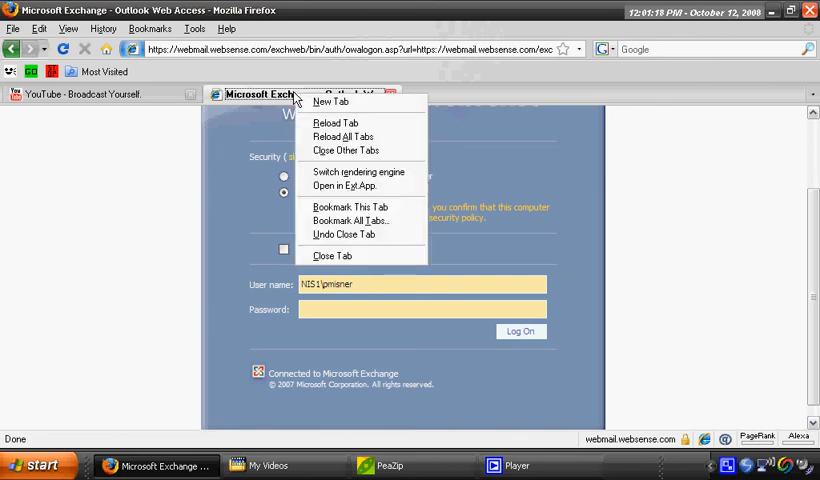
pyautogui.click(336, 122)
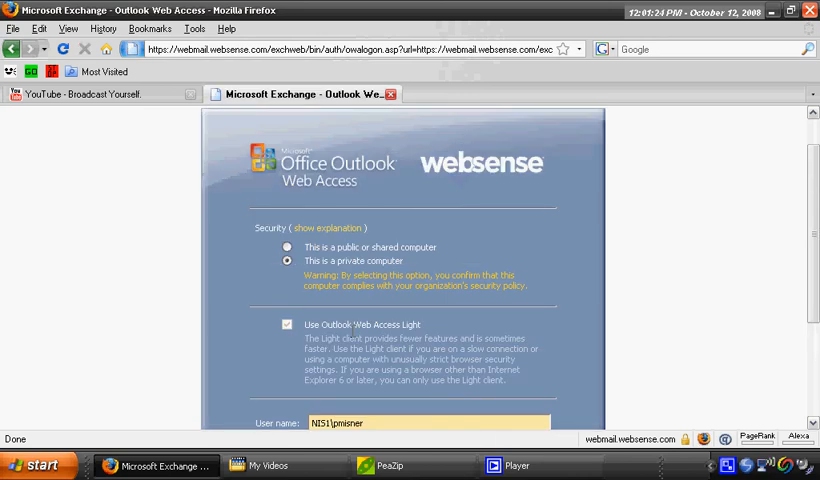
pyautogui.scroll(-3)
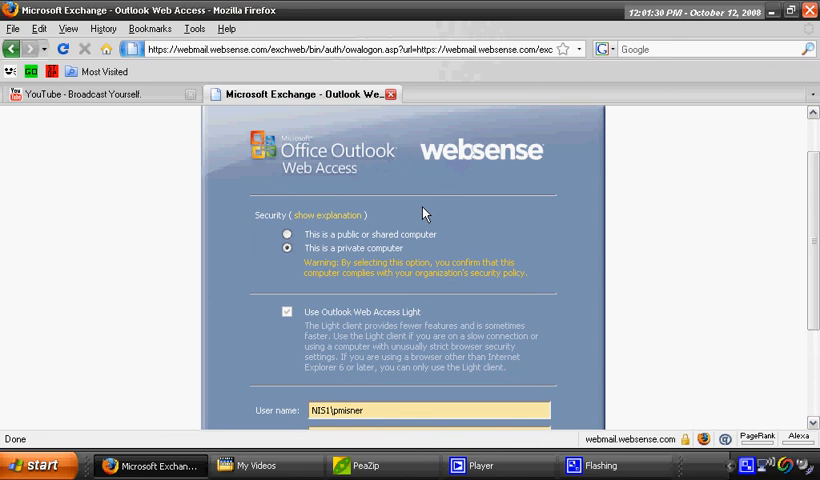
pyautogui.moveTo(304, 92)
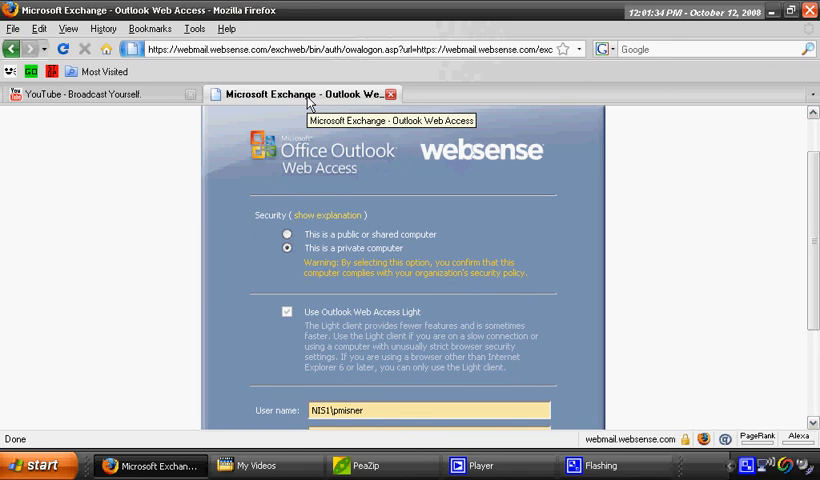